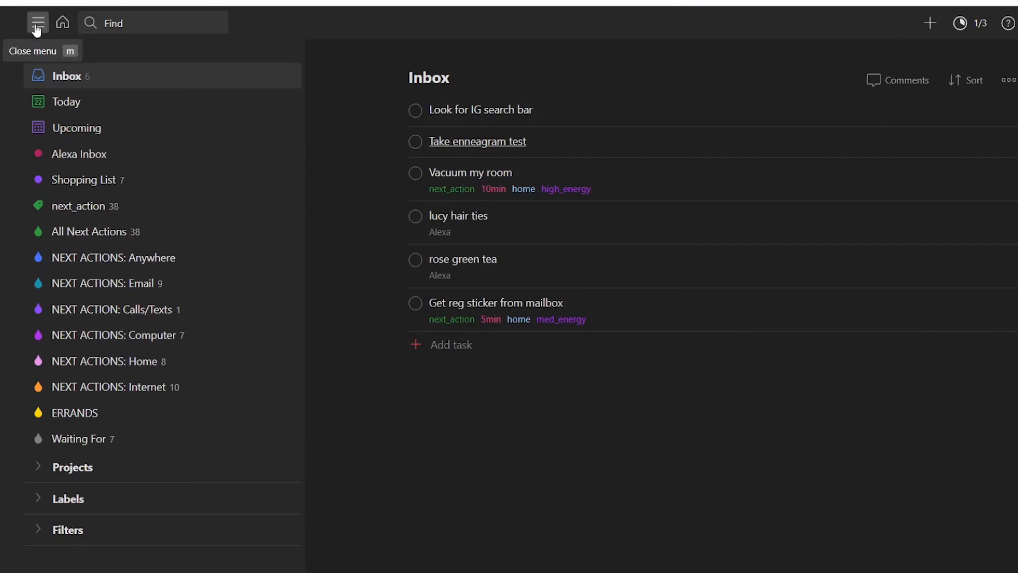
Step: Hide and restore the sidebar, expand Projects and Filters, and show the Everything filter
{"action": "left_click", "coordinate": [37, 22]}
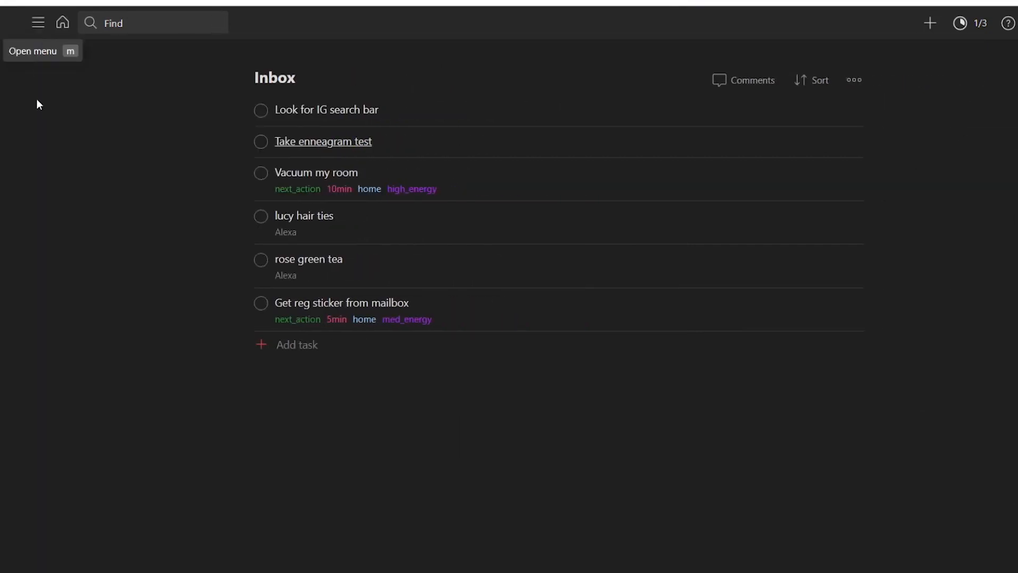
{"action": "left_click", "coordinate": [38, 23]}
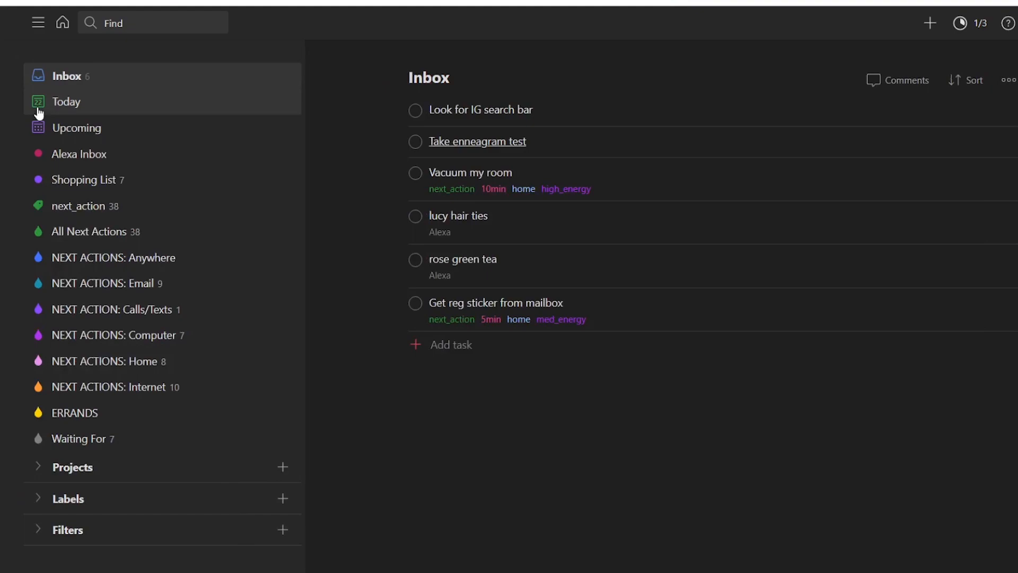
{"action": "left_click", "coordinate": [72, 542]}
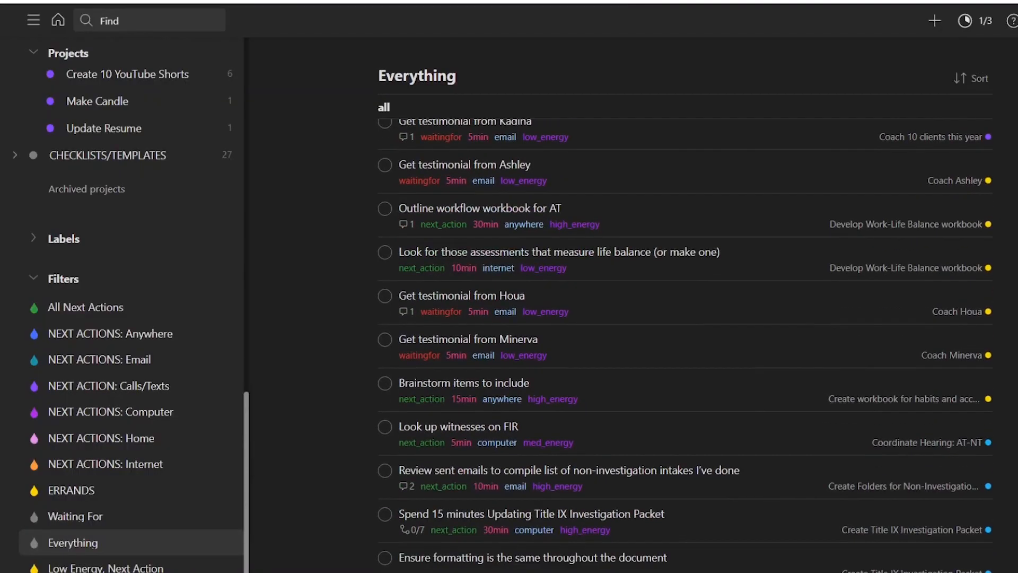
{"action": "scroll", "scroll_direction": "down", "scroll_amount": 3}
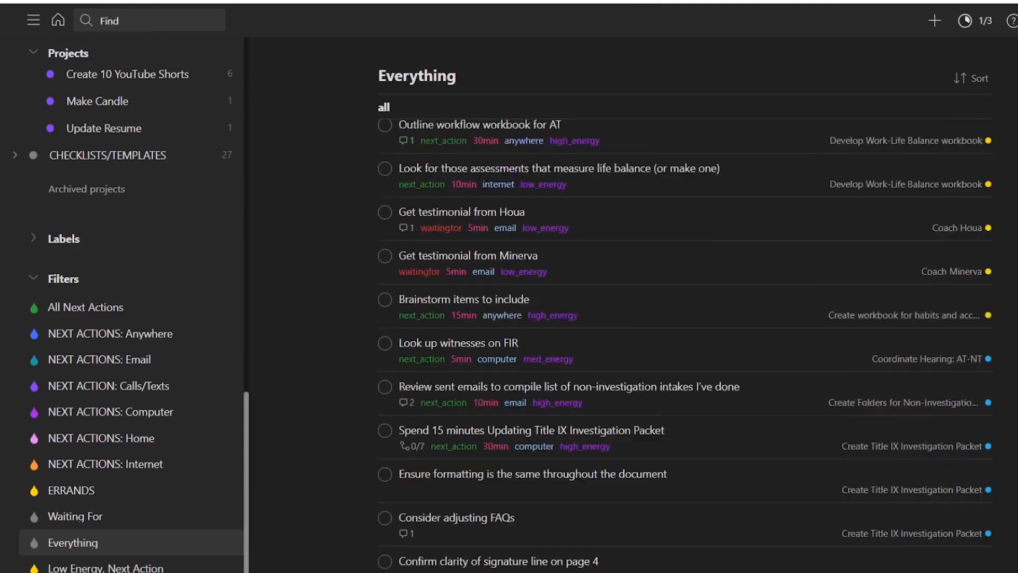
{"action": "scroll", "scroll_direction": "down", "scroll_amount": 3}
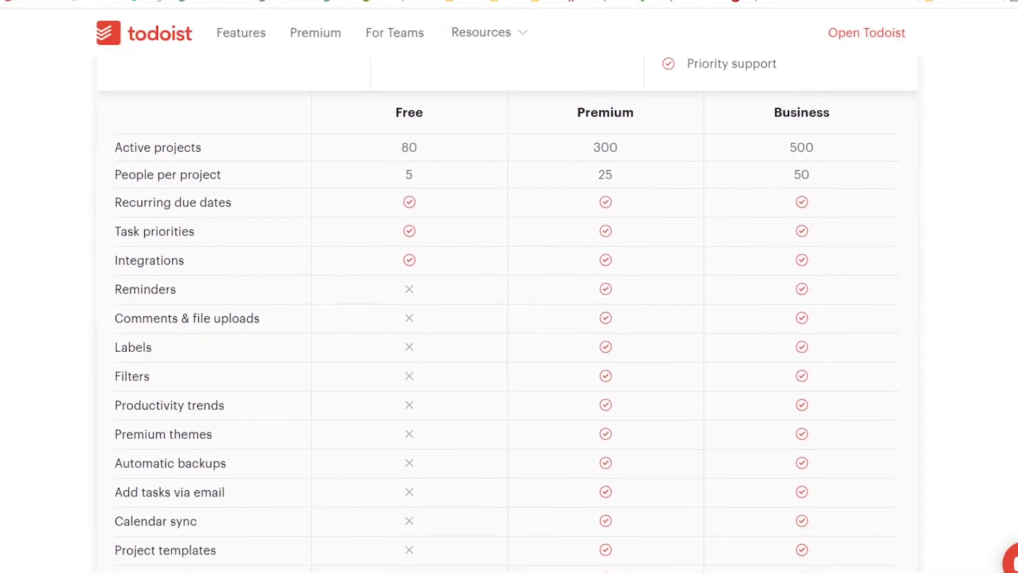
Step: Scroll the pricing table to confirm Filters are Premium and Business only
{"action": "scroll", "scroll_direction": "down", "scroll_amount": 3}
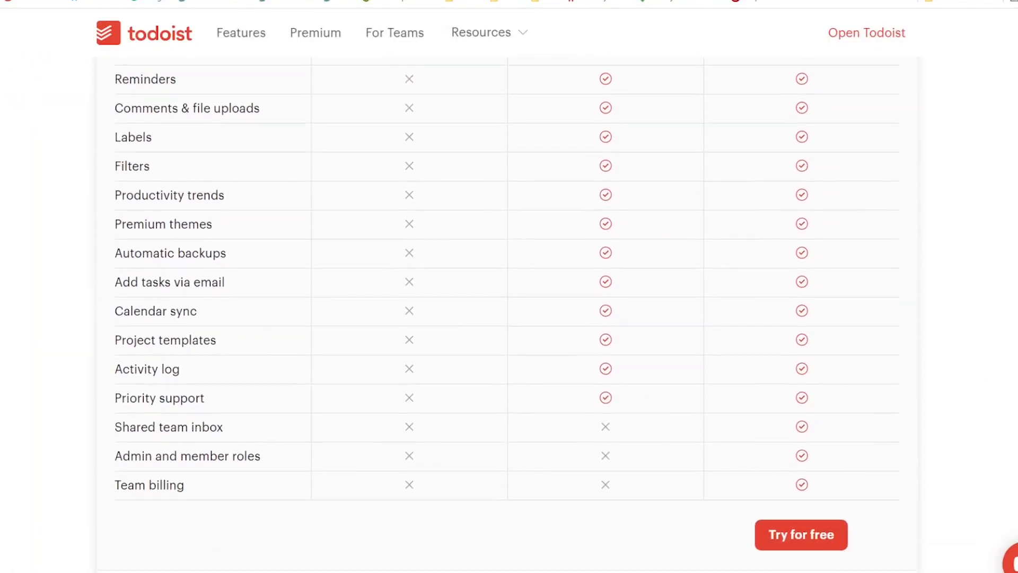
{"action": "scroll", "scroll_direction": "down", "scroll_amount": 3}
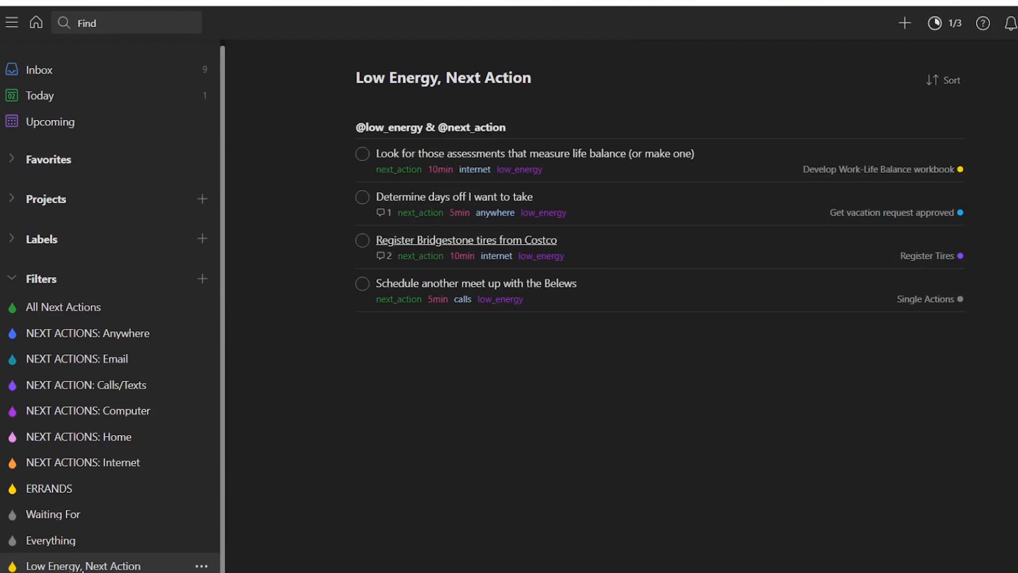
{"action": "mouse_move", "coordinate": [73, 518]}
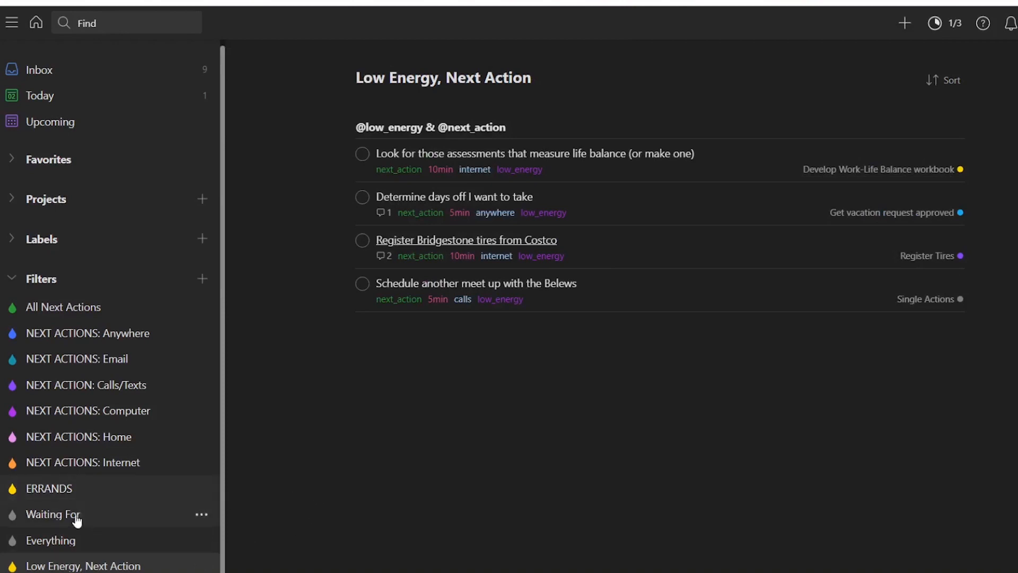
{"action": "mouse_move", "coordinate": [72, 565]}
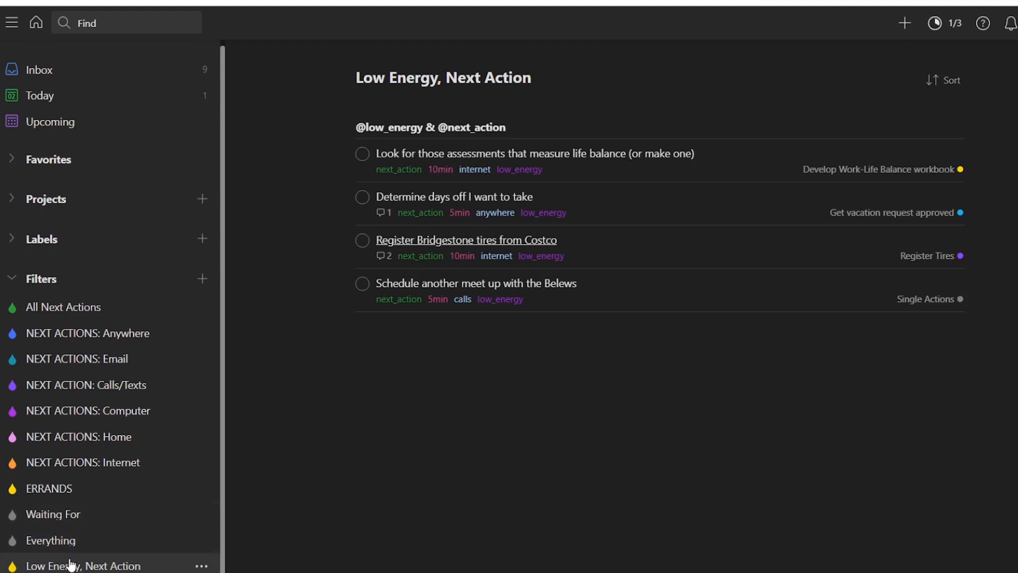
Step: Show the Low Energy, Next Action filter's four matching tasks
{"action": "left_click", "coordinate": [935, 22]}
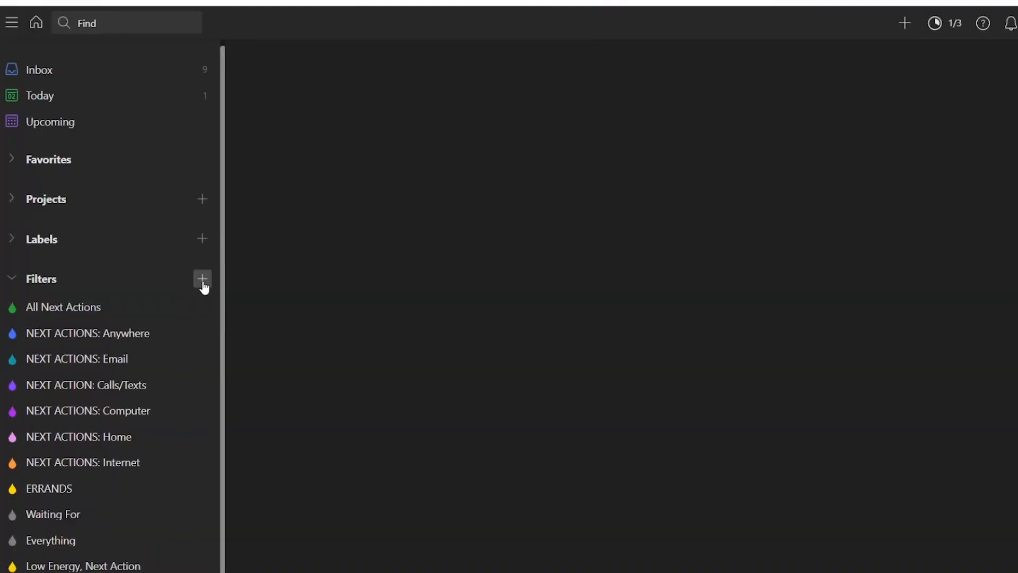
{"action": "left_click", "coordinate": [202, 280]}
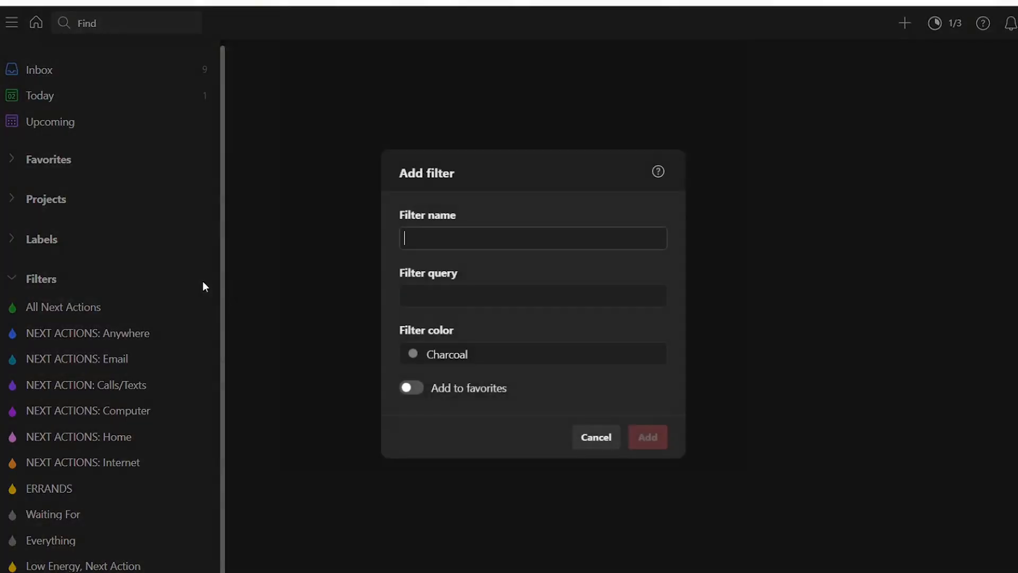
{"action": "type", "text": "Emails"}
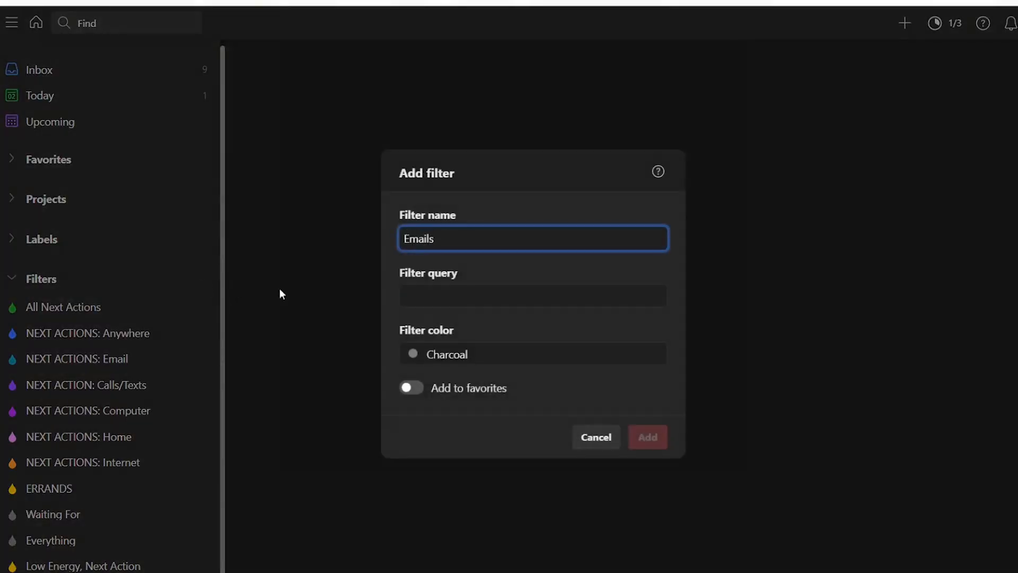
{"action": "type", "text": "@ema"}
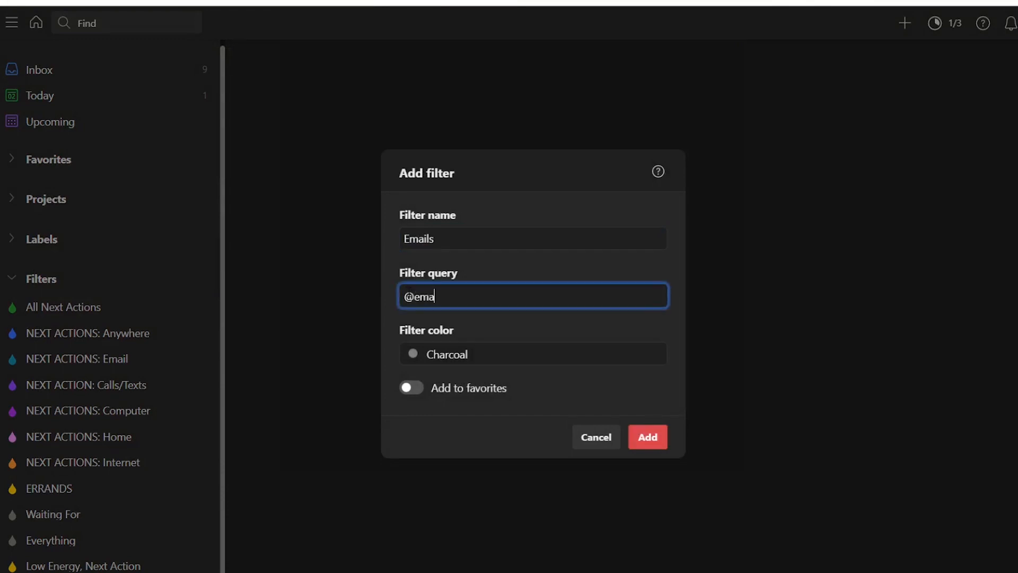
{"action": "type", "text": "il & @"}
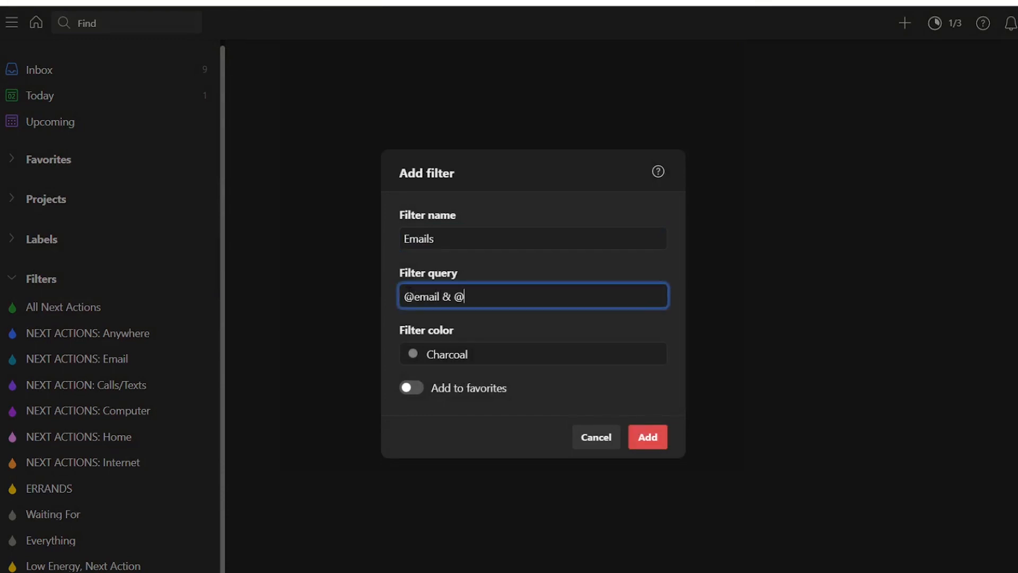
{"action": "type", "text": "next_action"}
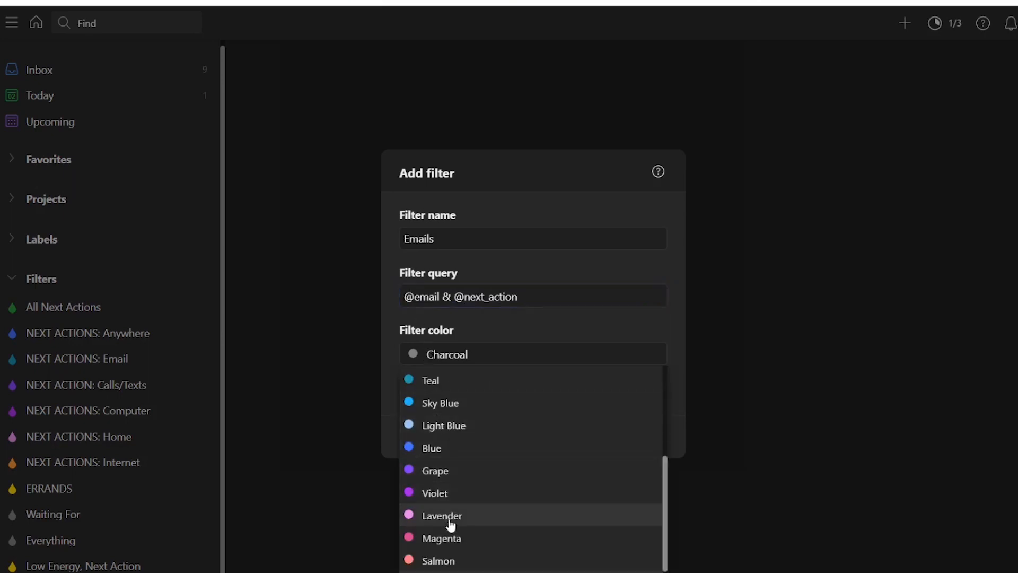
Step: Give the Emails filter the Light Blue colour and save it
{"action": "left_click", "coordinate": [443, 425]}
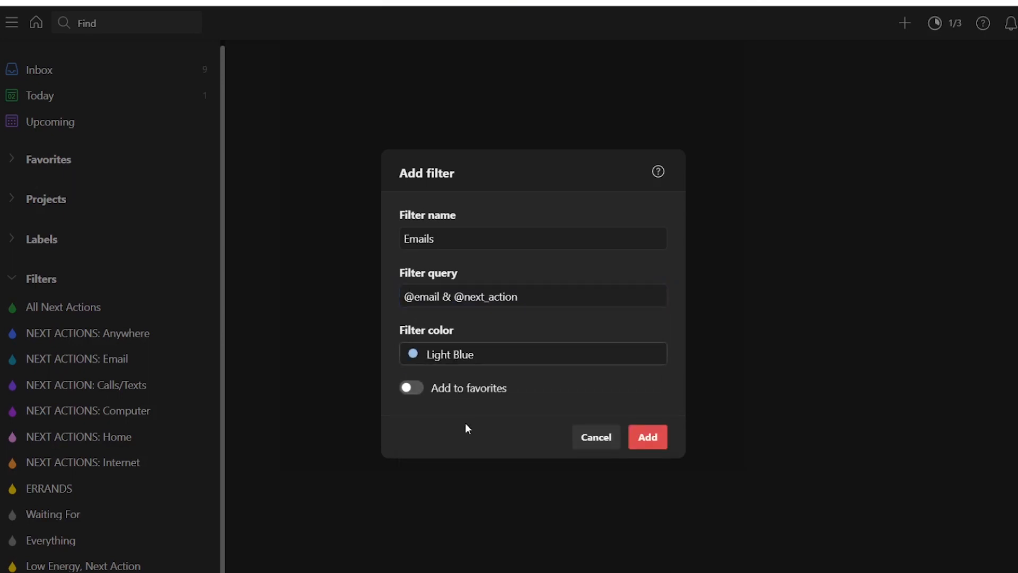
{"action": "mouse_move", "coordinate": [658, 171]}
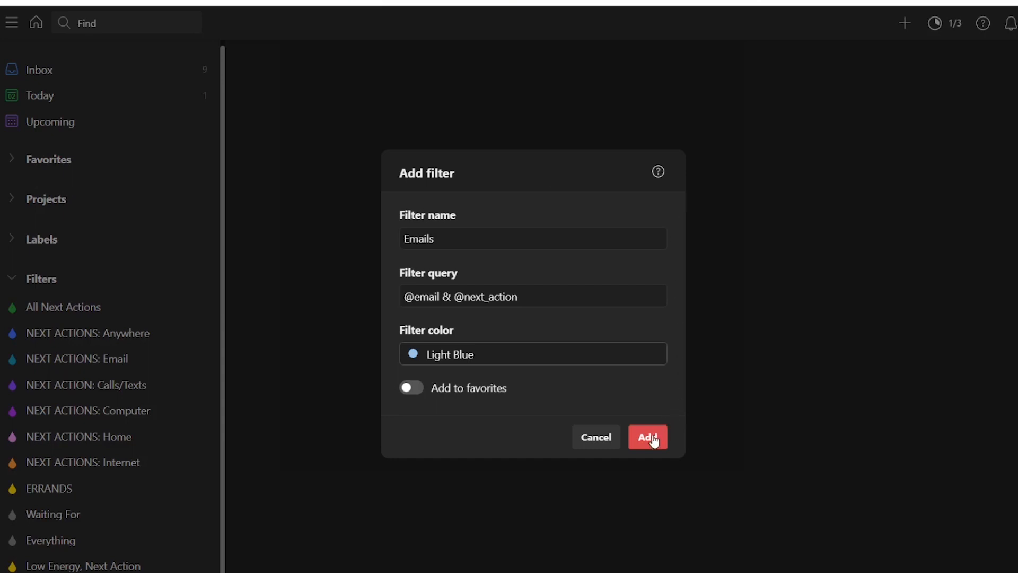
{"action": "left_click", "coordinate": [646, 437]}
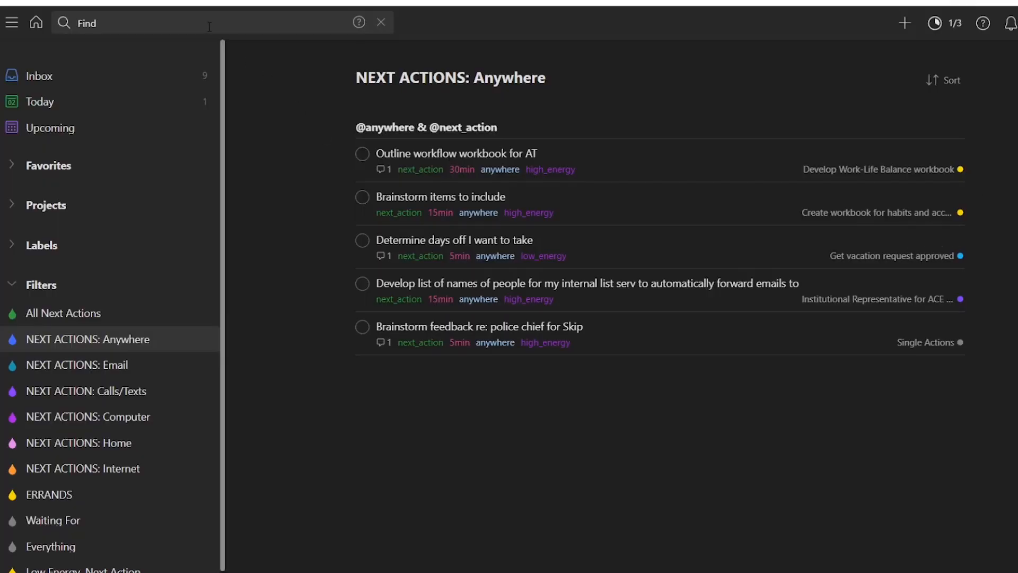
{"action": "type", "text": "@email"}
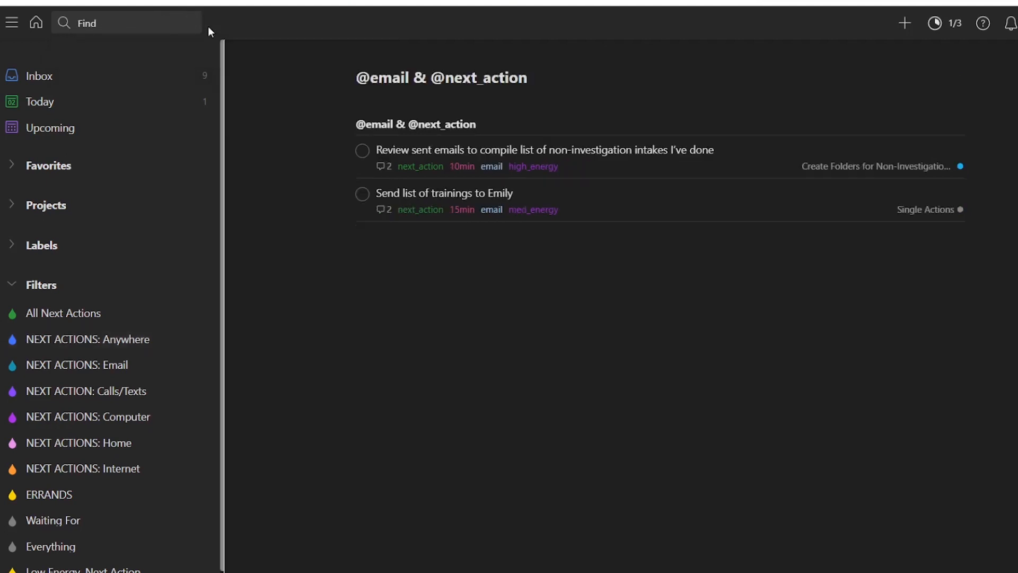
{"action": "mouse_move", "coordinate": [250, 265]}
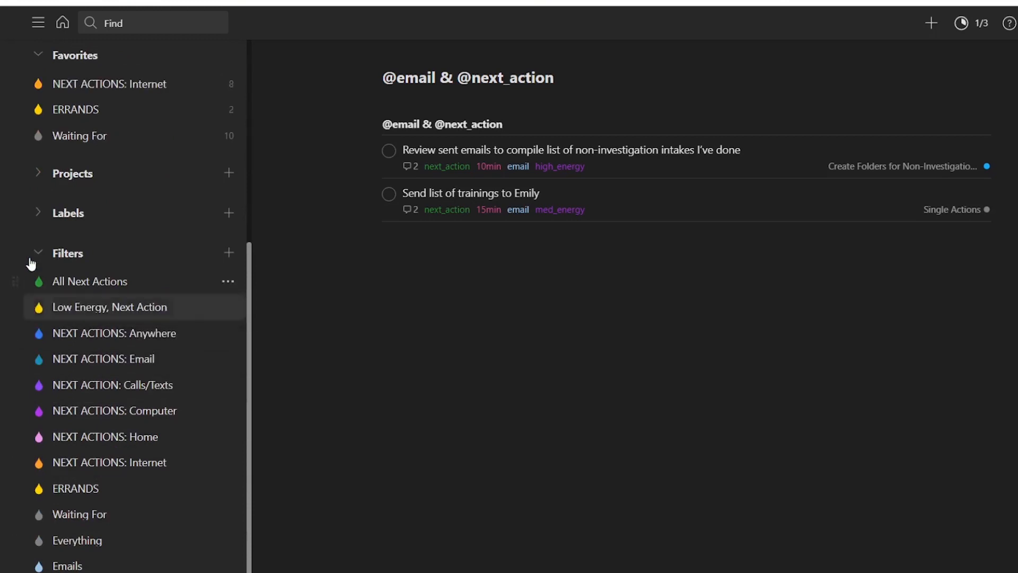
Step: Scroll the sidebar back up after checking the Emails filter under Filters
{"action": "scroll", "scroll_direction": "up", "scroll_amount": 3}
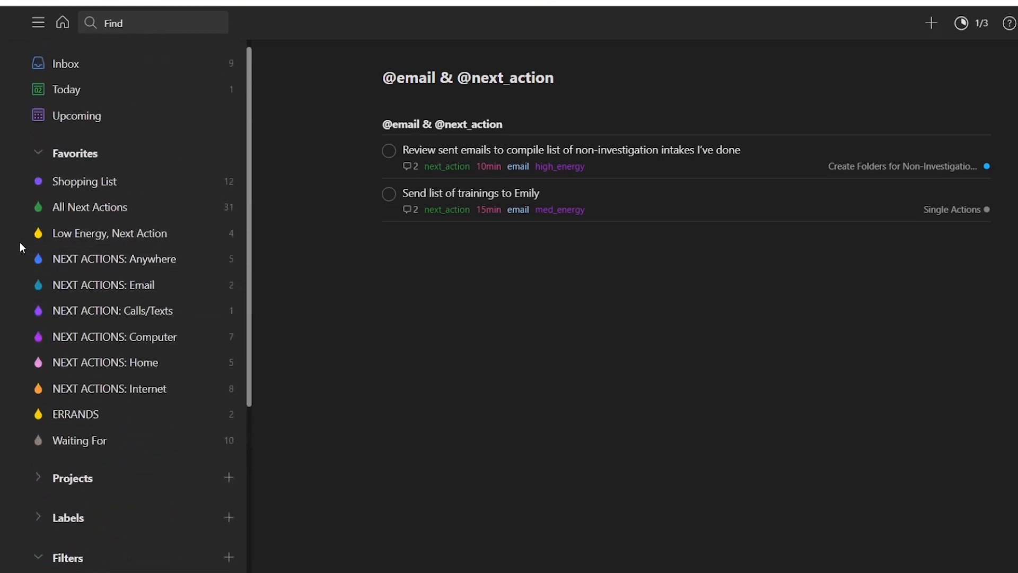